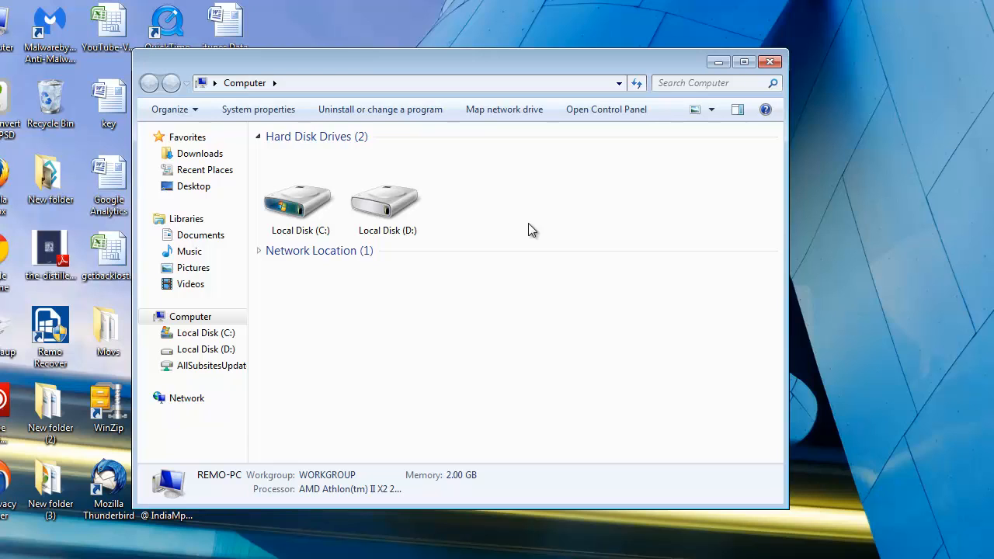
mouse_move(396, 464)
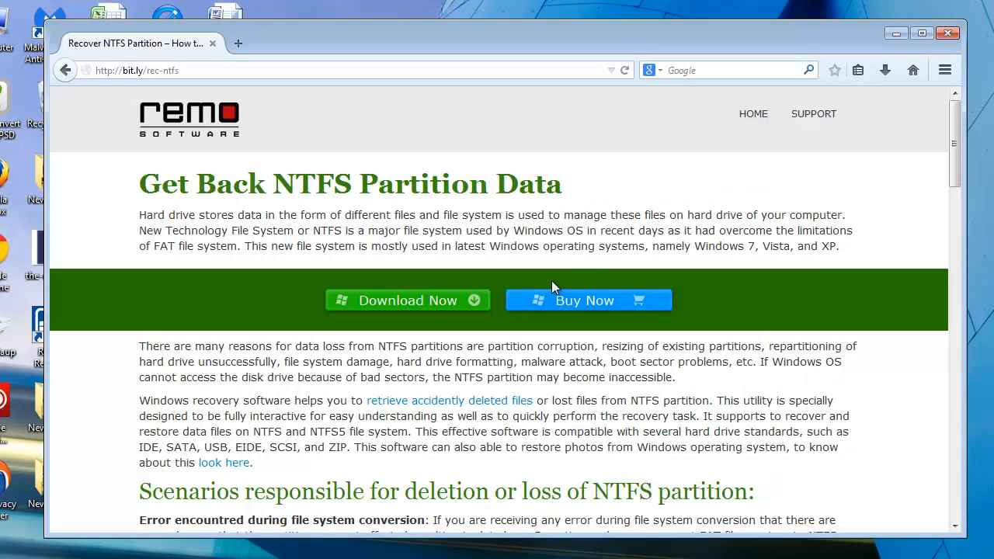
mouse_move(409, 346)
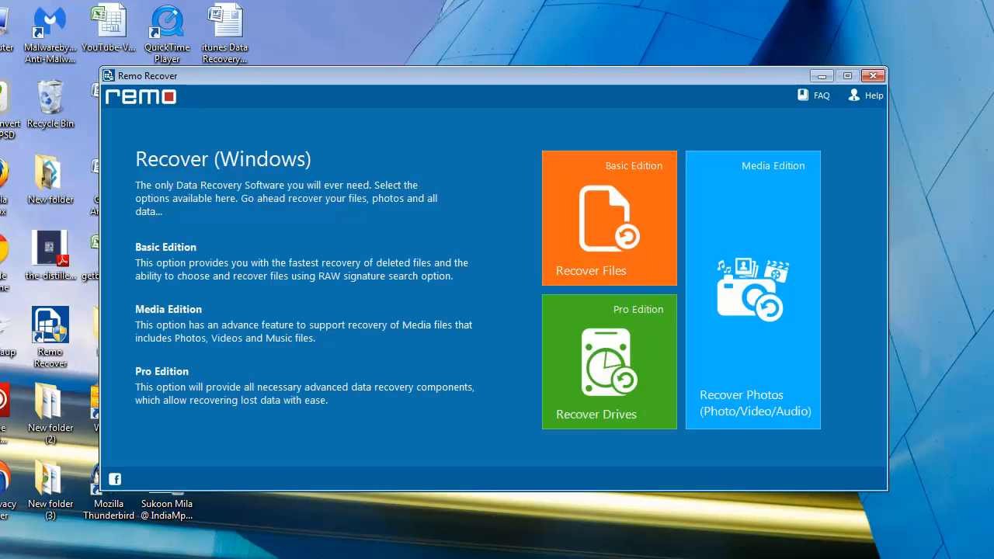
mouse_move(393, 346)
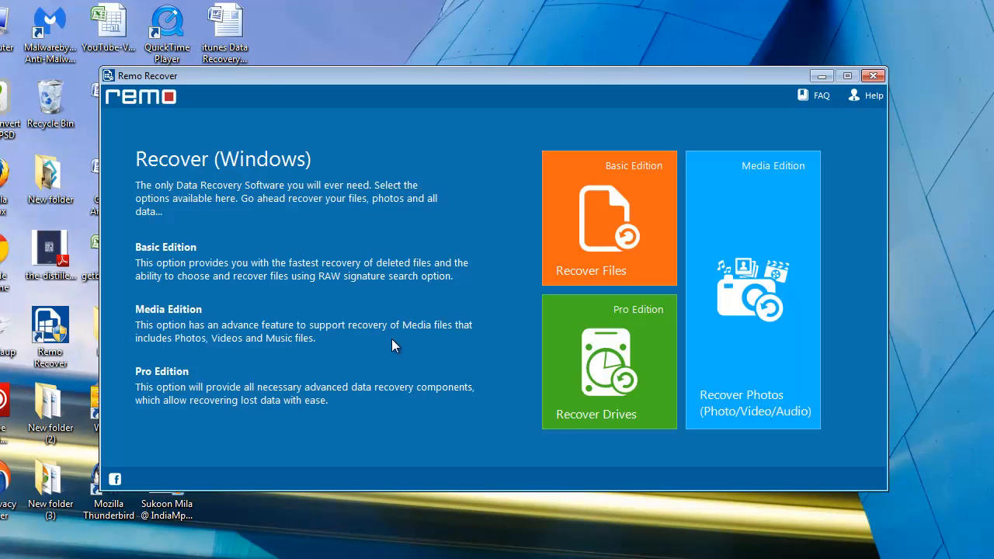
- Choose Recover Drives so Remo Recover lists Local Disk C: and D: for scanning
left_click(608, 361)
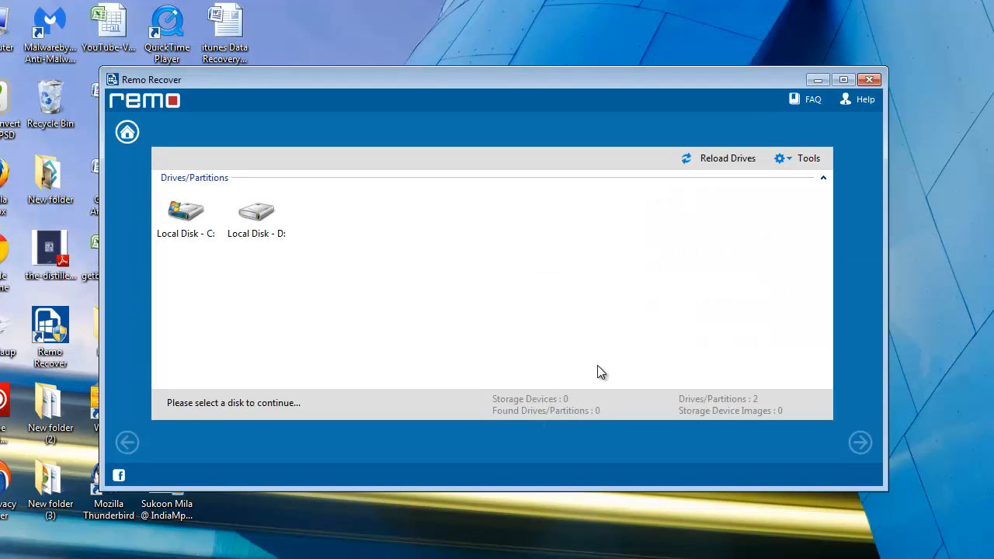
- Scan Local Disk D: and continue with its found lost partition Disk - D:, NTFS - 1
left_click(256, 213)
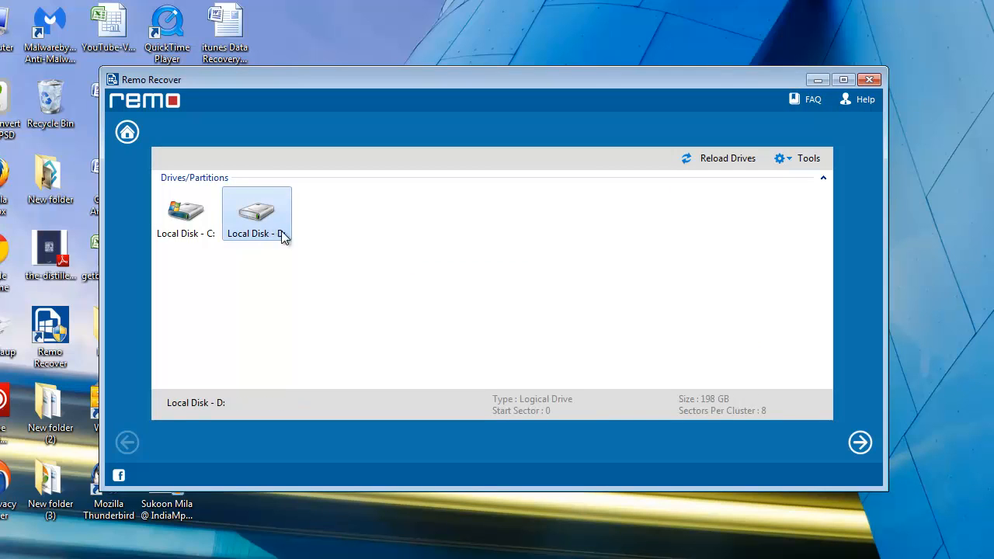
left_click(860, 441)
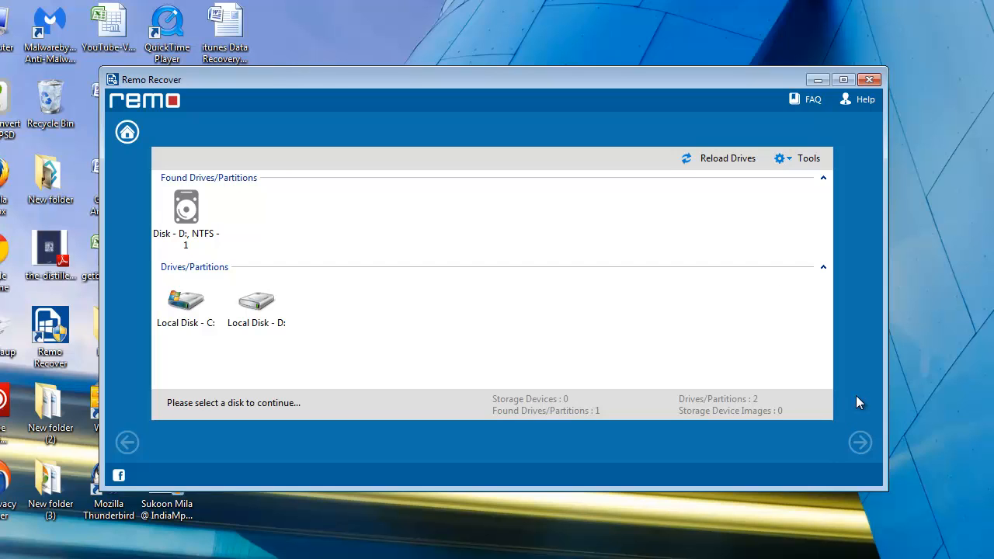
mouse_move(265, 259)
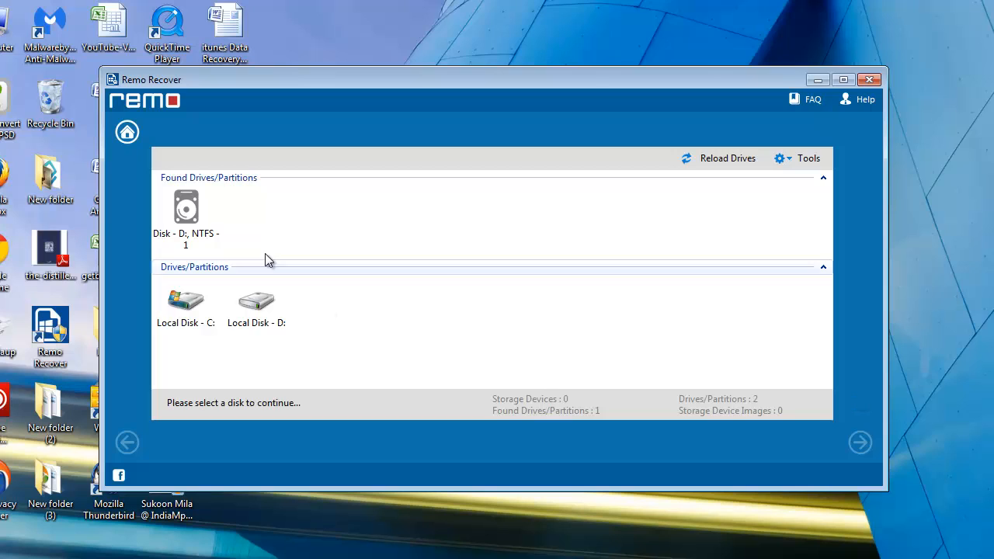
left_click(185, 213)
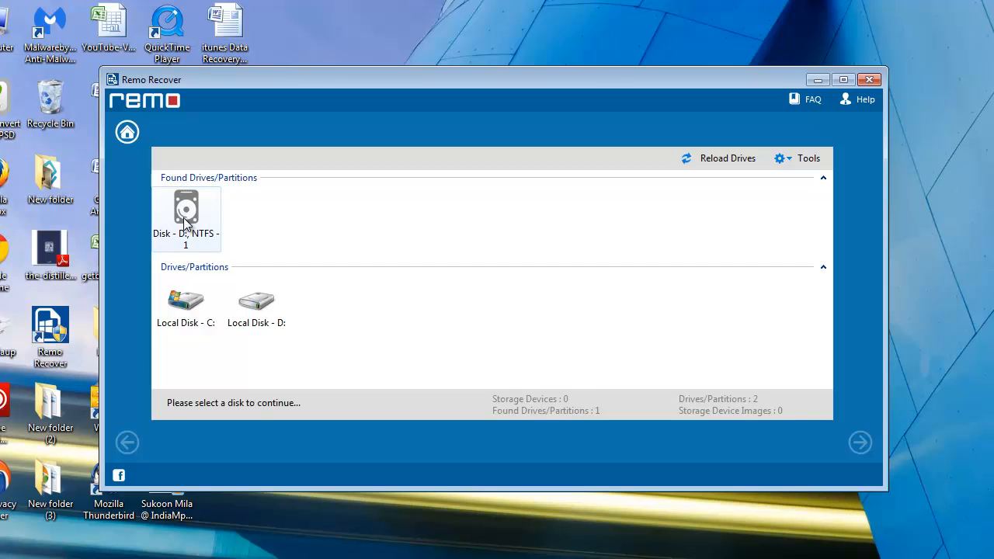
left_click(185, 219)
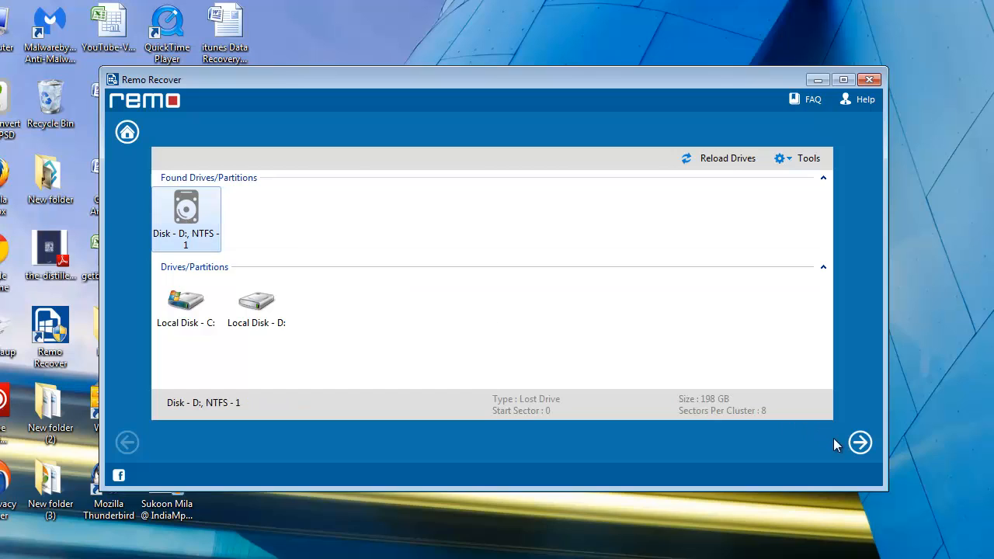
left_click(860, 442)
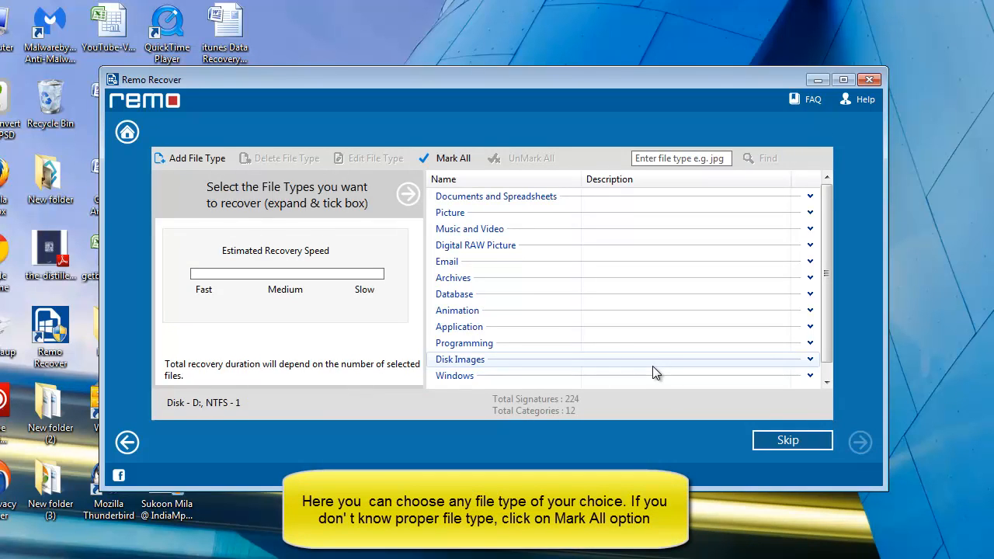
mouse_move(444, 179)
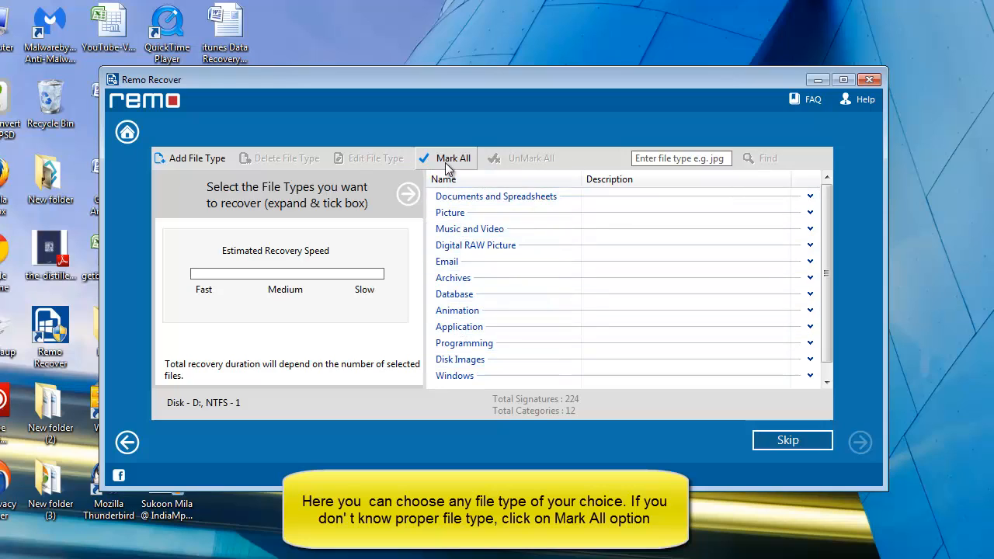
- Mark all 224 file types and start scanning the lost NTFS partition
left_click(453, 157)
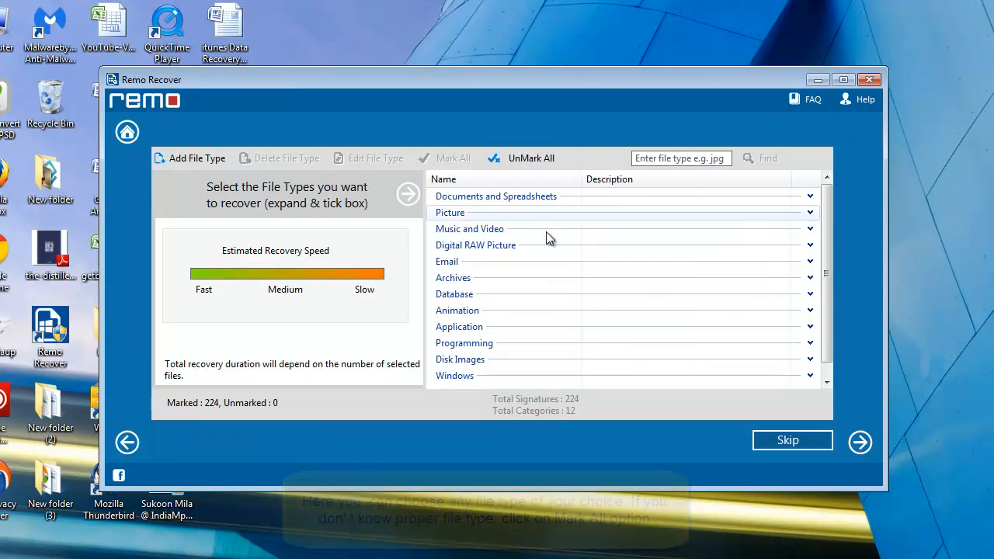
left_click(859, 442)
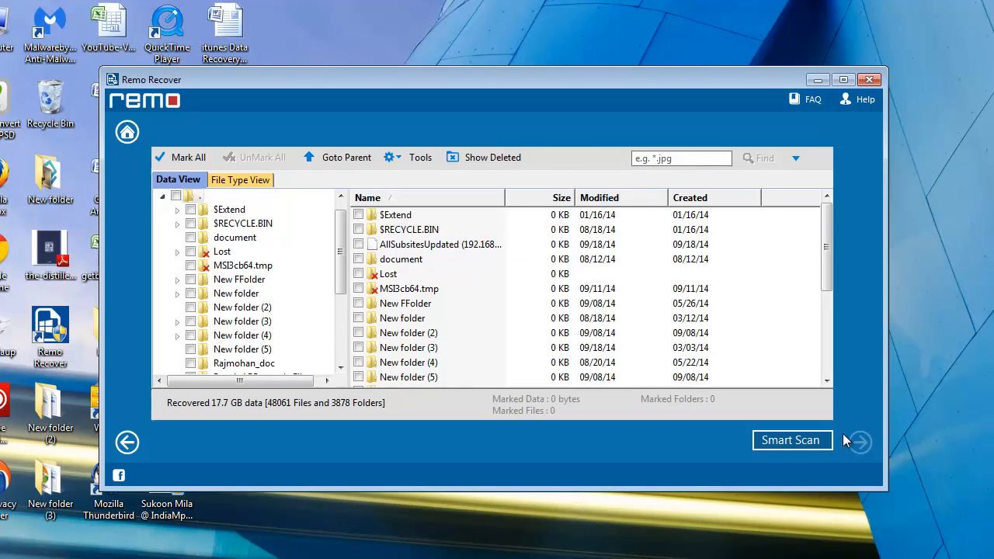
mouse_move(664, 333)
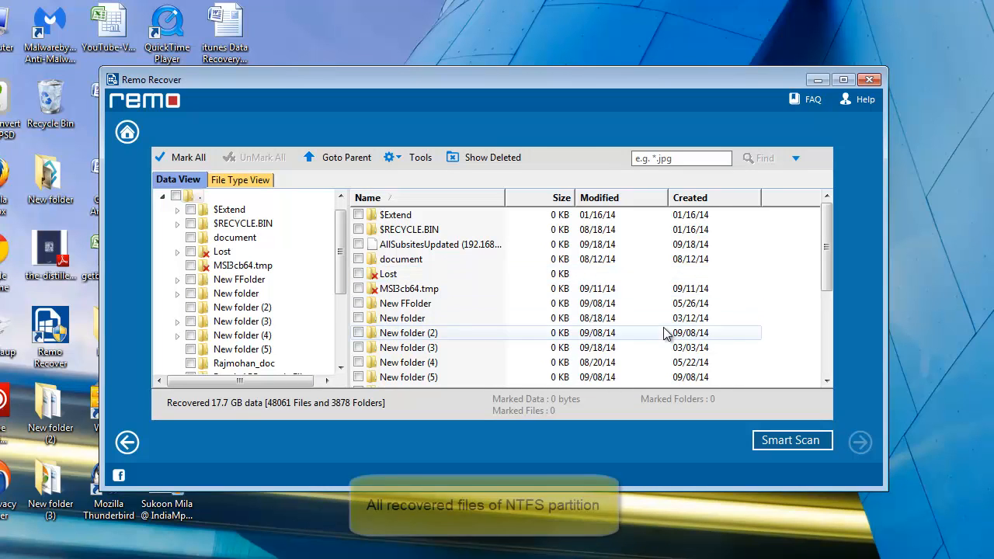
mouse_move(454, 292)
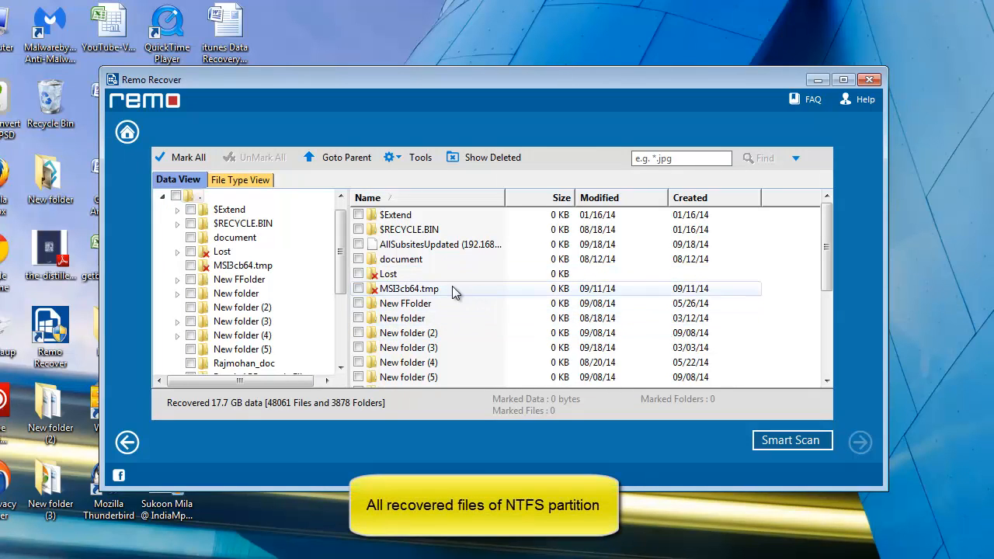
- Mark the Lost folder and MSI3cb64.tmp for recovery and proceed to the save step
left_click(358, 273)
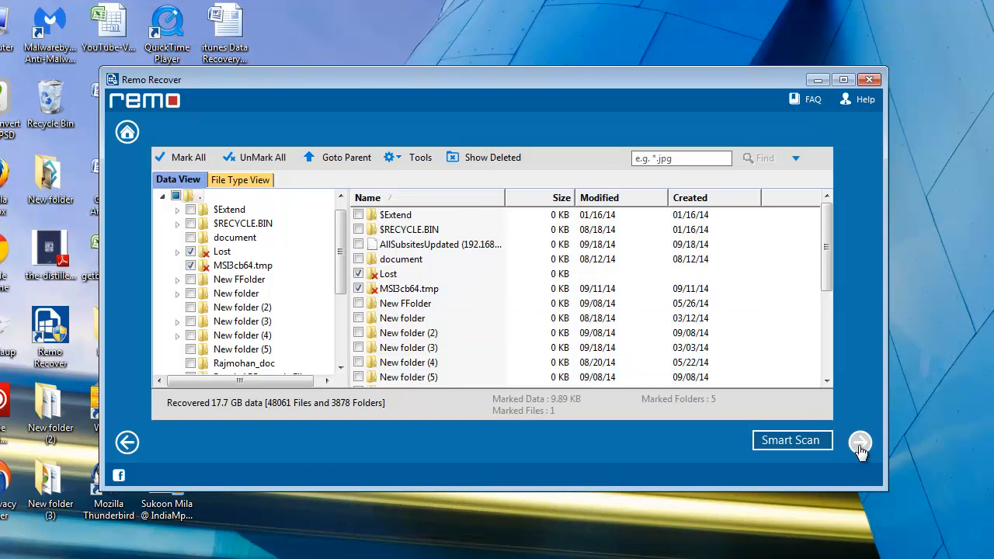
left_click(859, 442)
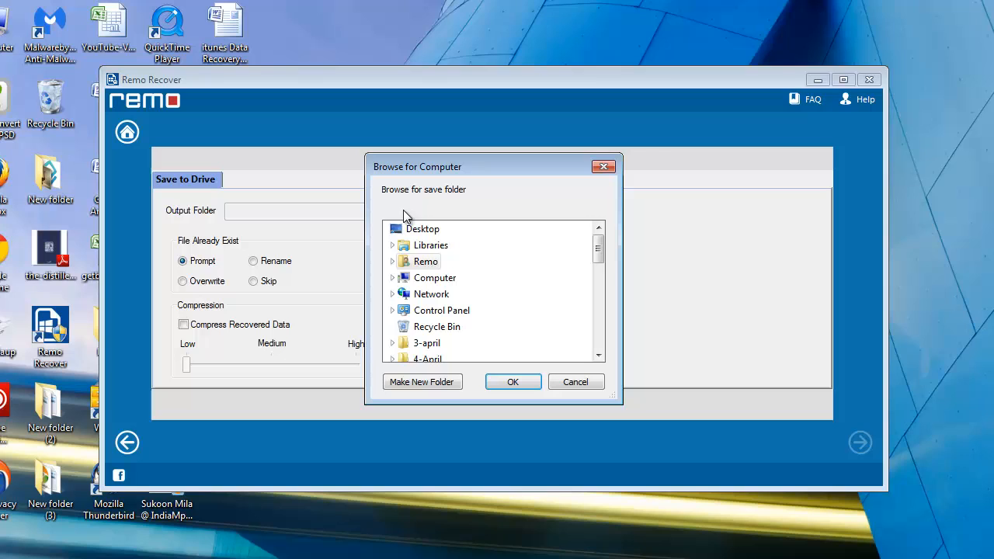
- Set C:\New folder as the output location and start saving the marked files
left_click(393, 277)
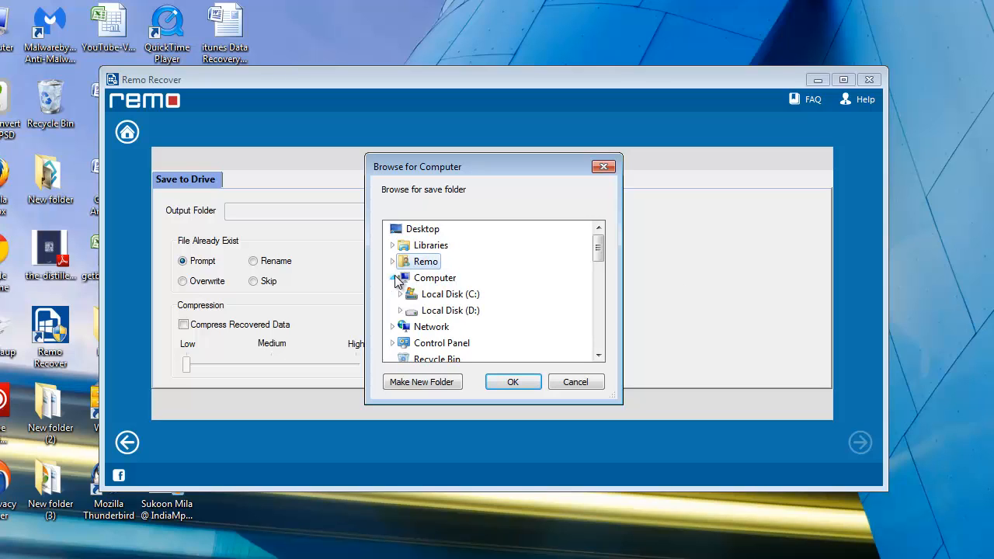
left_click(435, 278)
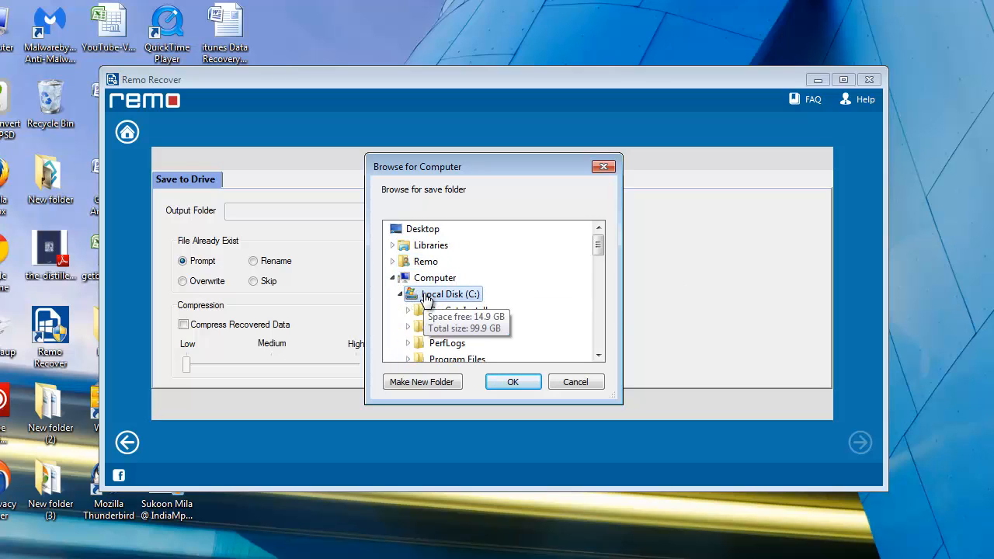
mouse_move(424, 334)
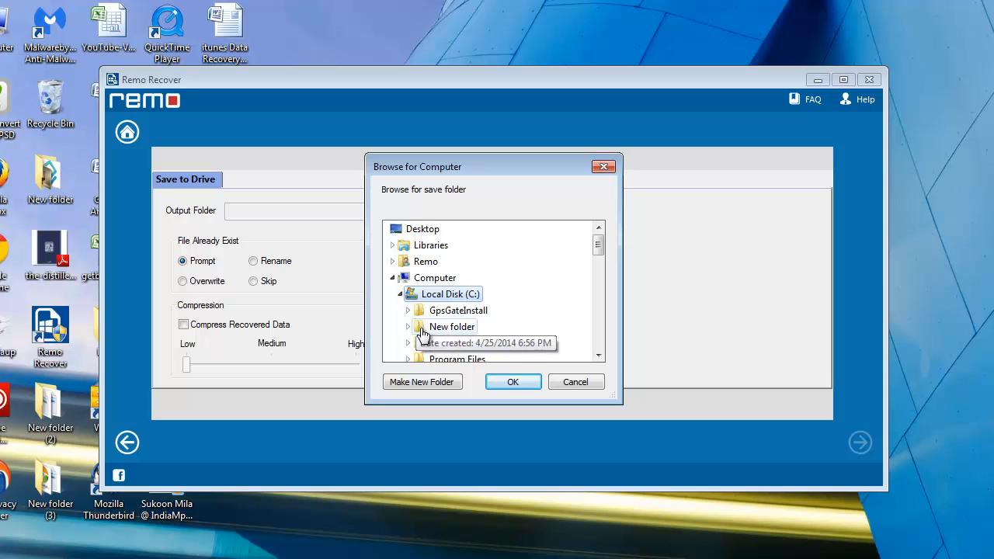
left_click(513, 381)
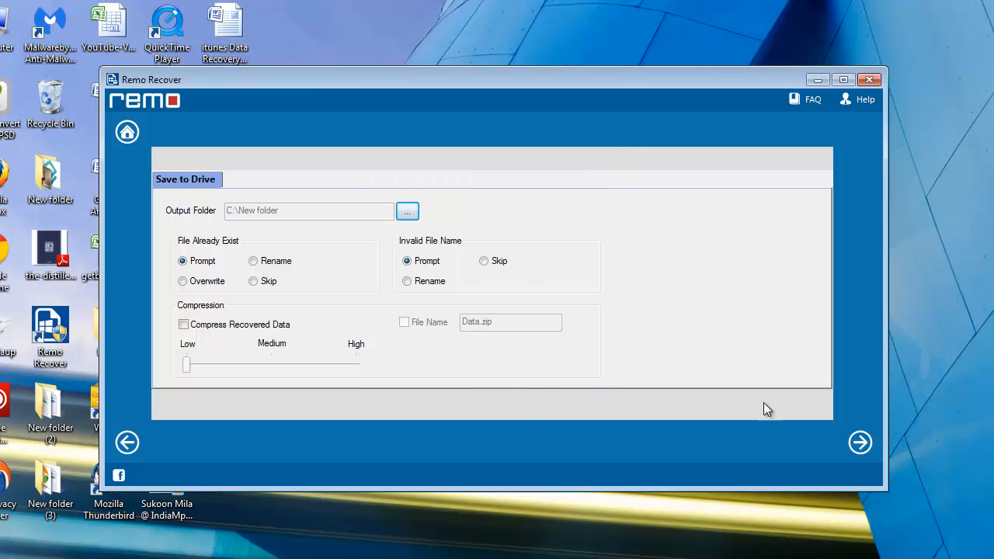
left_click(407, 211)
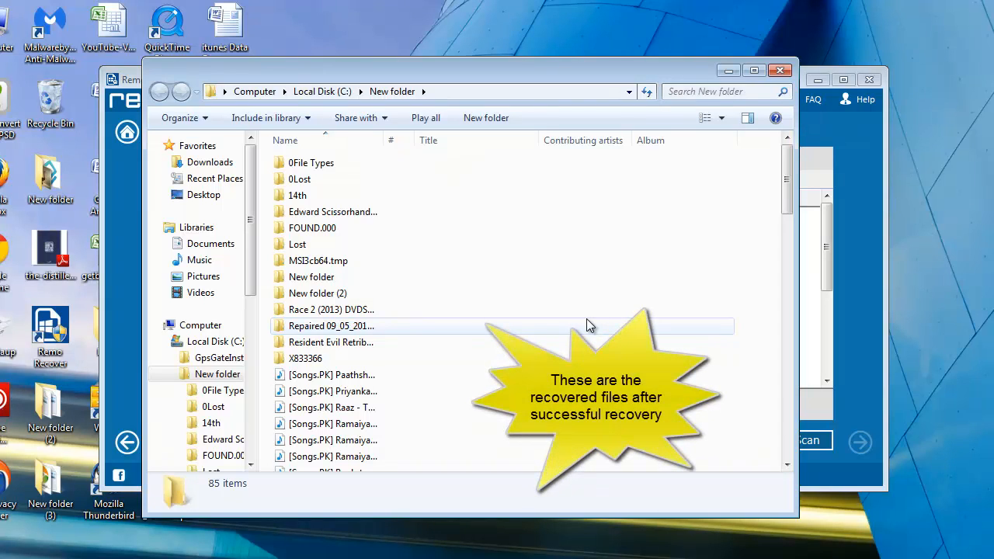
- Review the 85 recovered items in C:\New folder, including Lost and MSI3cb64.tmp
left_click(333, 423)
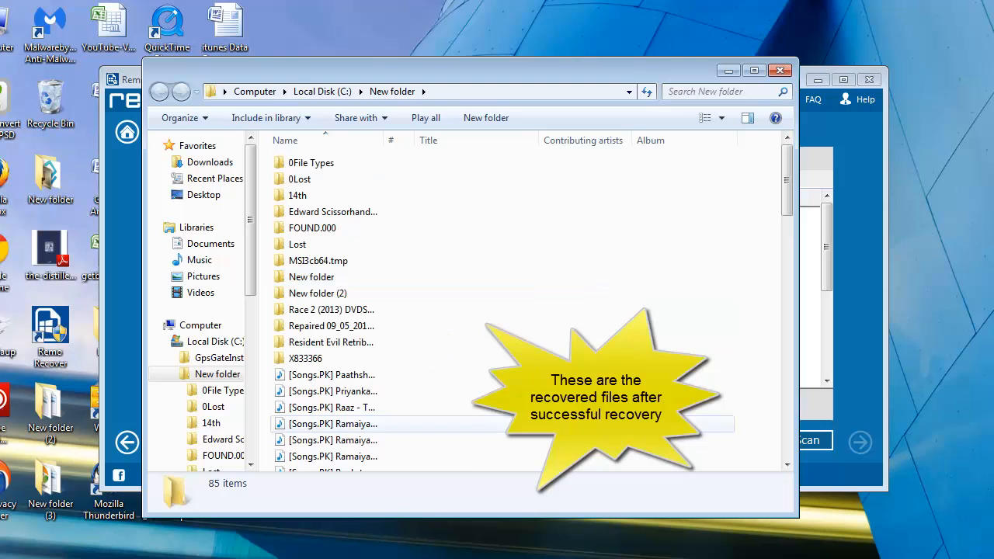